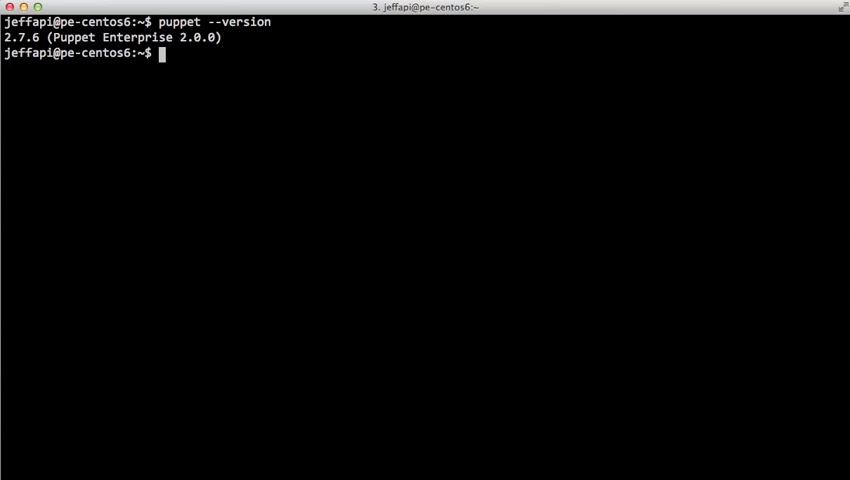
# - Run 'puppet help node_vmware' and pick out the create action among its listed actions
pyautogui.write('puppet')
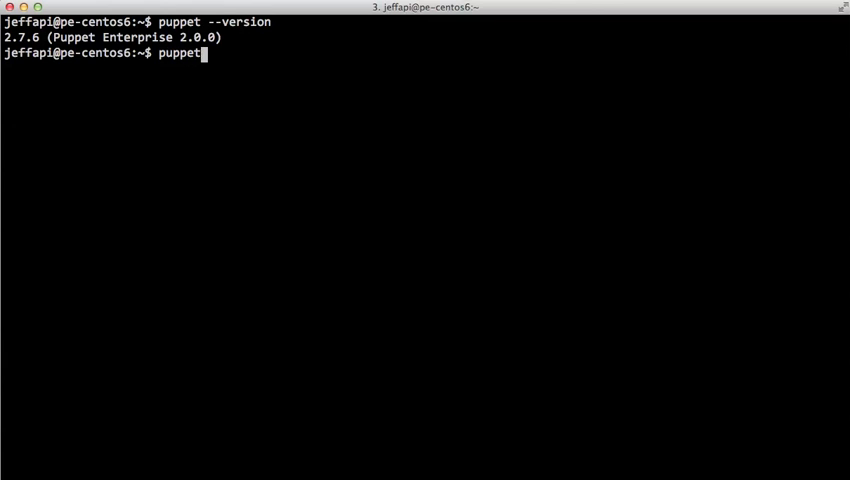
pyautogui.write('help')
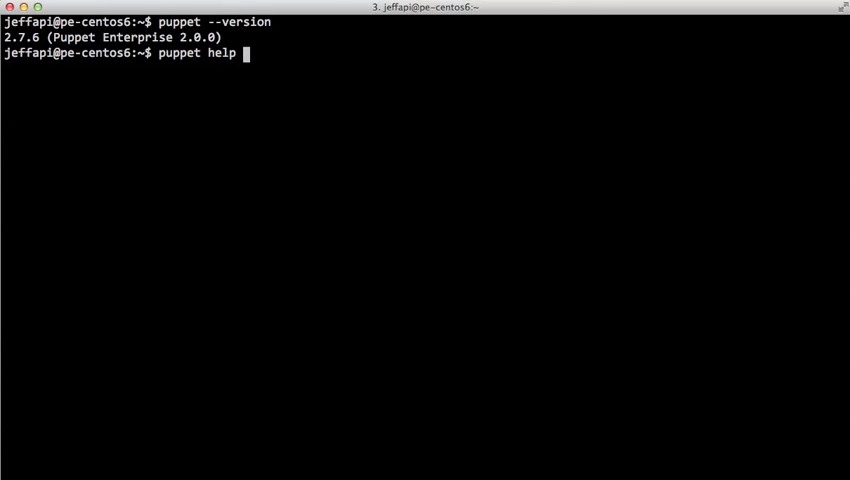
pyautogui.write('node_vmware')
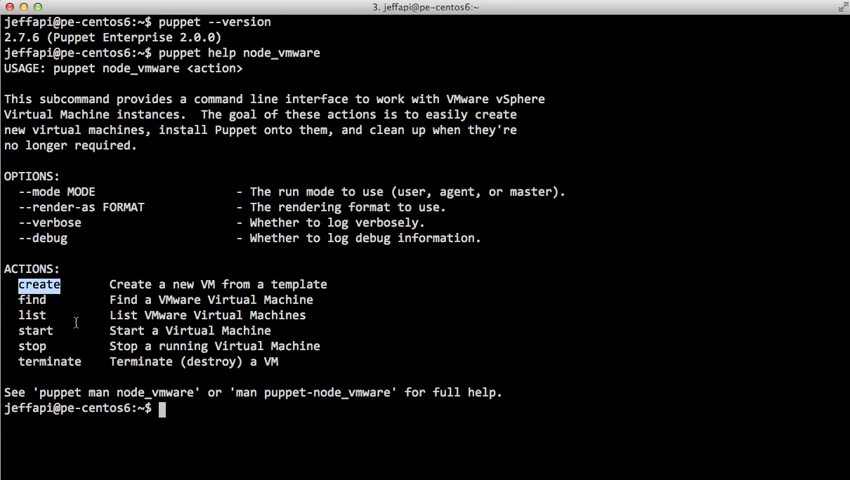
pyautogui.doubleClick(34, 330)
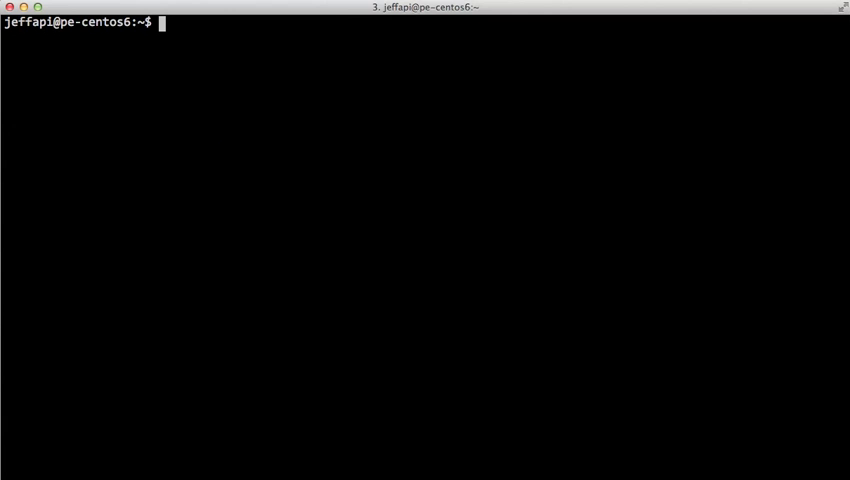
# - Run 'puppet node_vmware list', see the missing vSphere credential error, then 'cat ~/.fog'
pyautogui.write('puppet no')
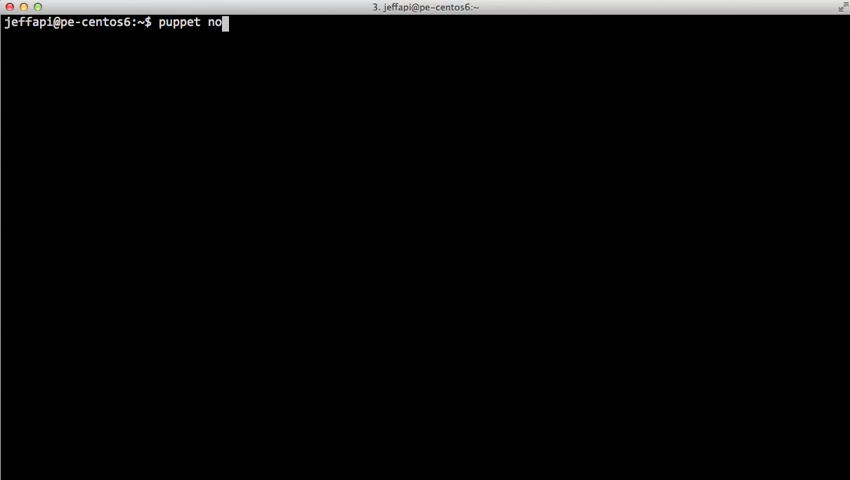
pyautogui.write('de_vmware list')
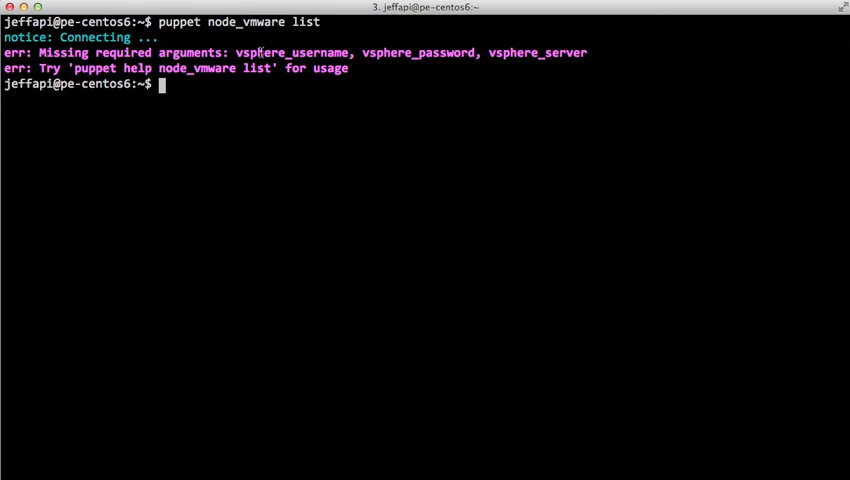
pyautogui.write('cat ~/.fog')
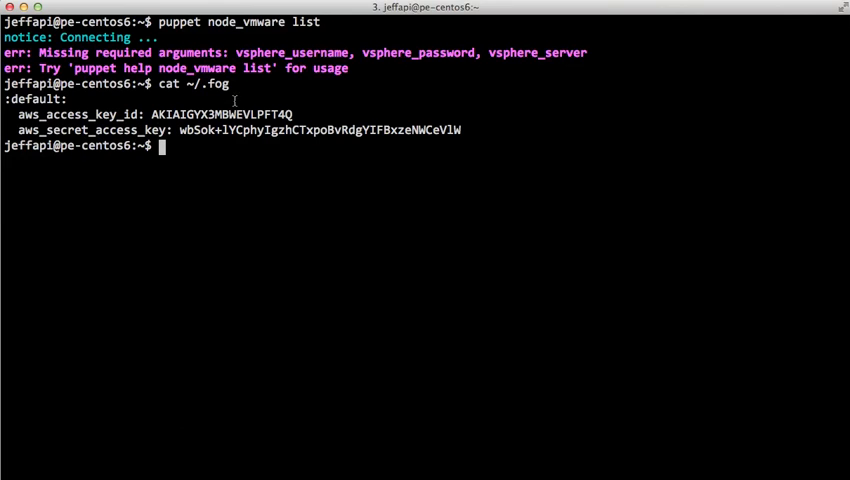
pyautogui.doubleClick(292, 52)
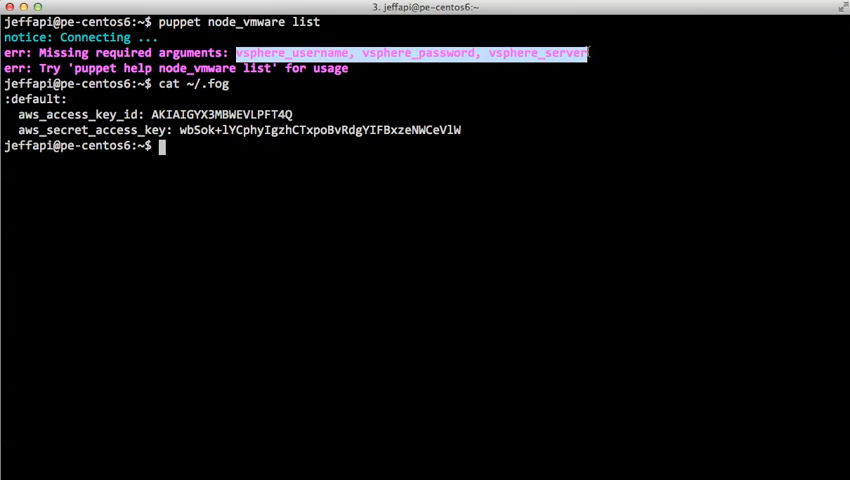
pyautogui.write('vim .')
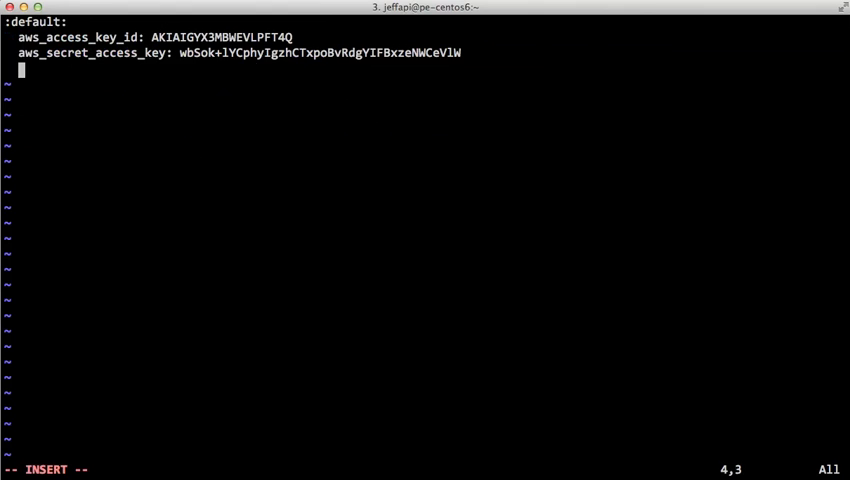
pyautogui.write('vsphere_username, vsphere_password, vsphere_server')
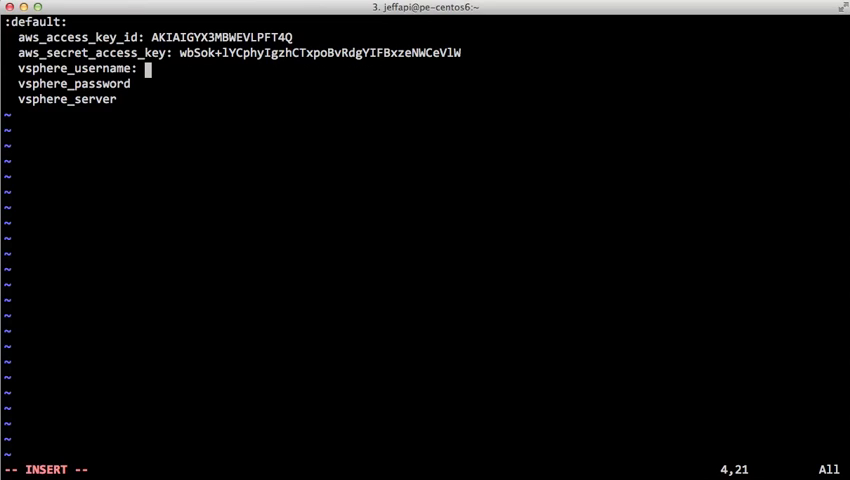
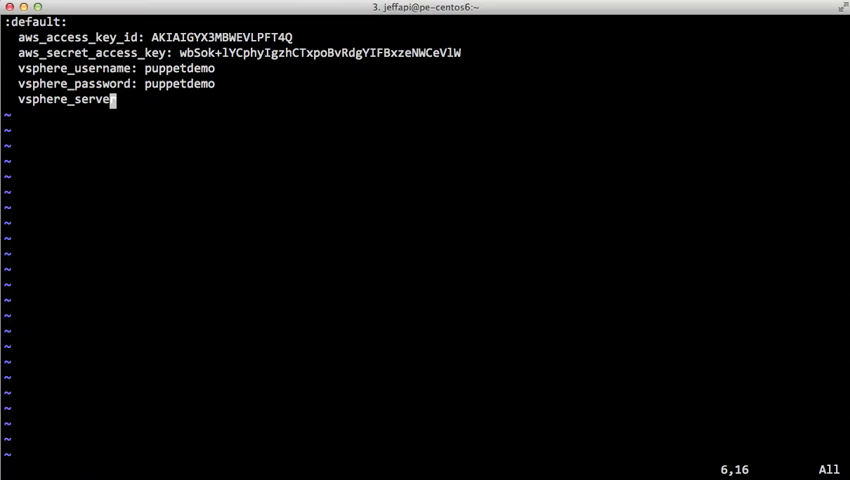
# - Set vsphere_server to the vc01 puppetlabs address, then save and quit
pyautogui.write(':')
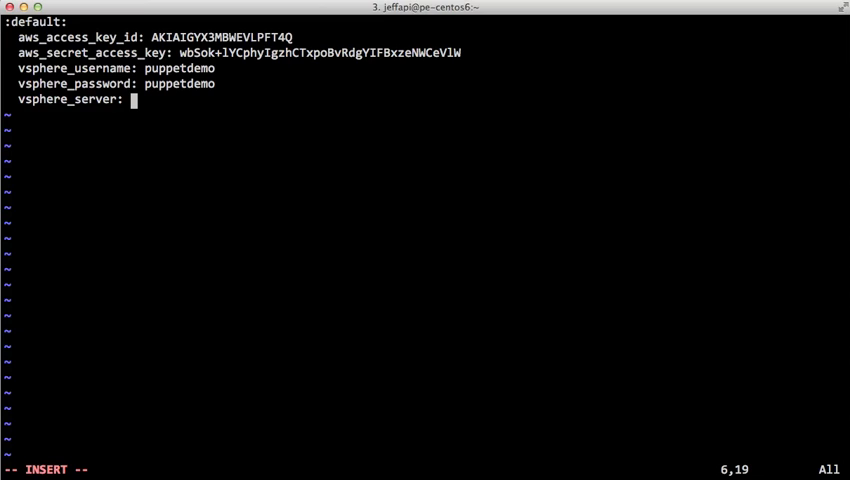
pyautogui.write('vc01')
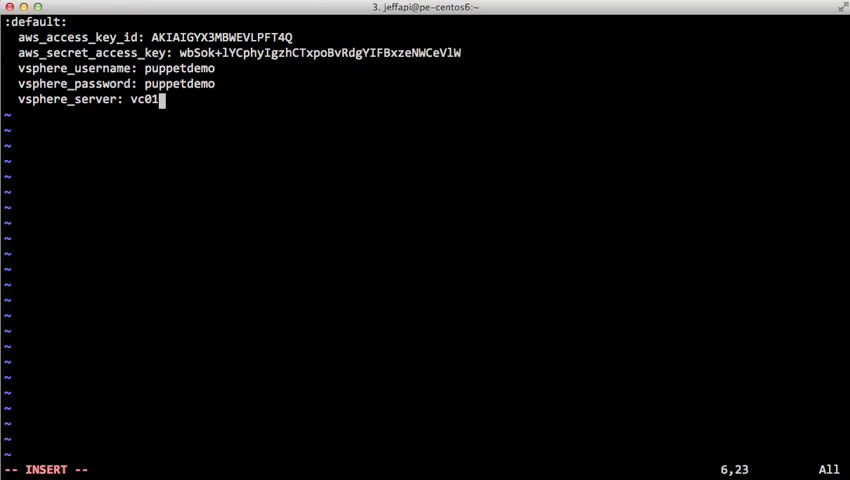
pyautogui.write('.puppetlabs')
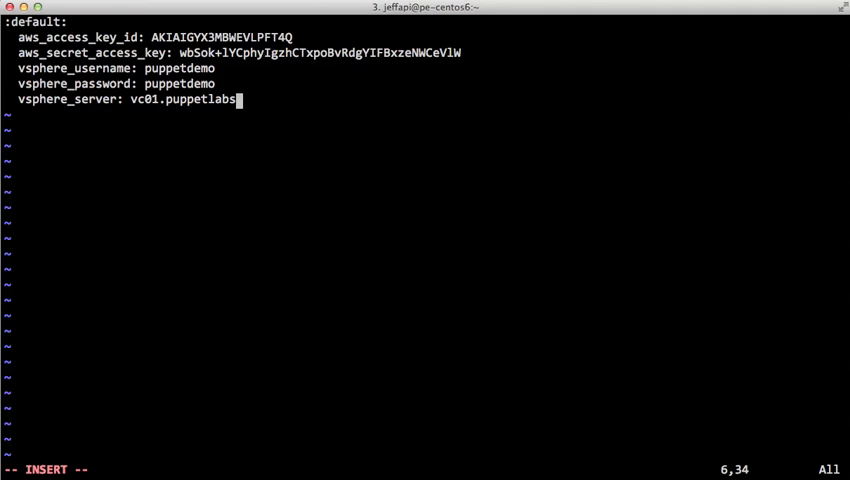
pyautogui.write('la')
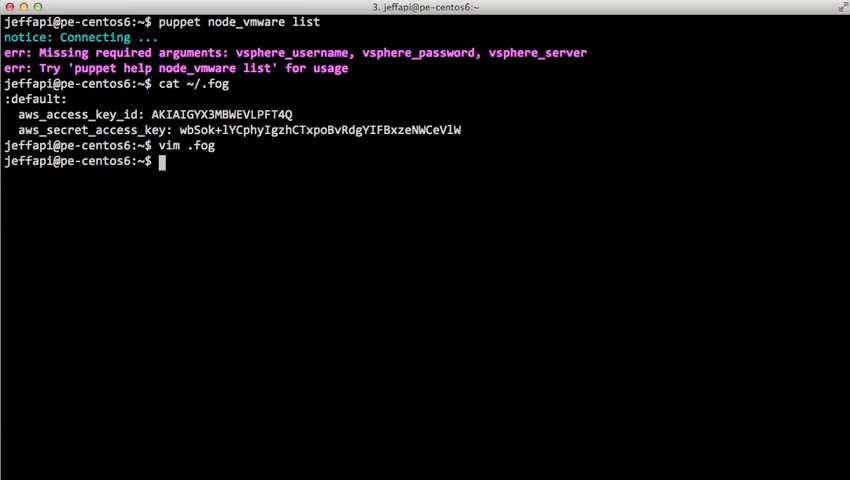
# - Clear, rerun 'puppet node_vmware list' and copy 'vsphere_expected_pubkey_hash' from the new error
pyautogui.write('clear')
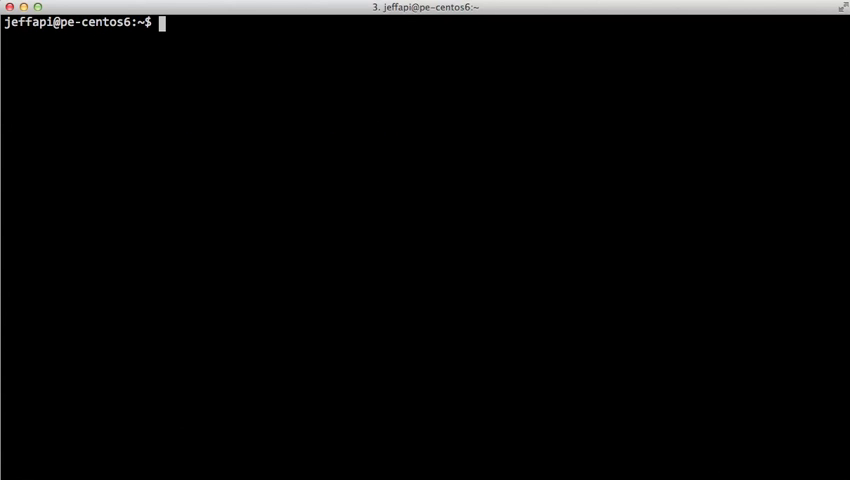
pyautogui.write('p')
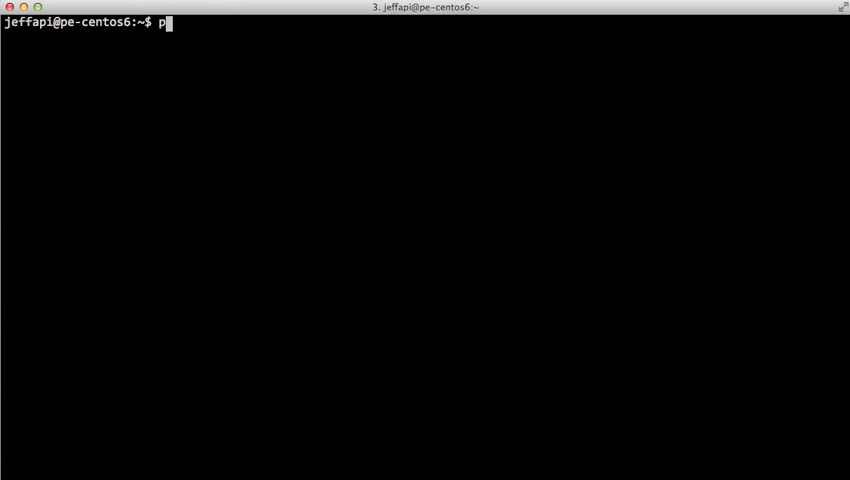
pyautogui.write('uppet node_vmware list')
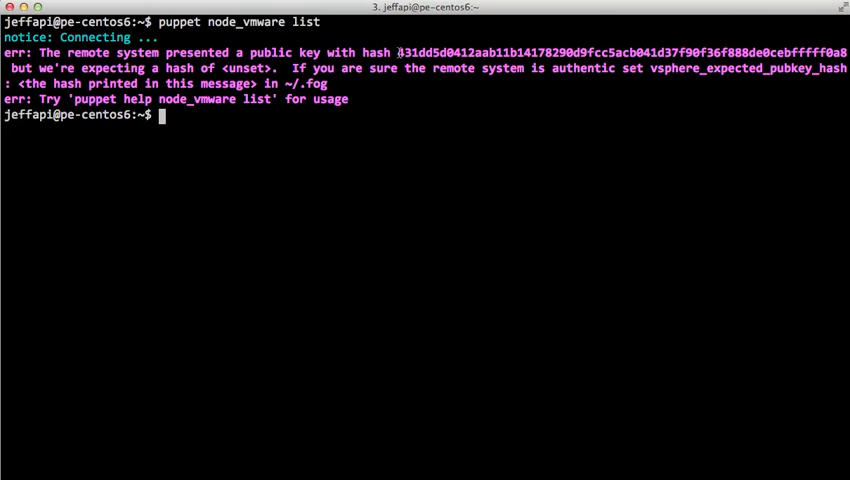
pyautogui.moveTo(400, 52); pyautogui.dragTo(848, 52)
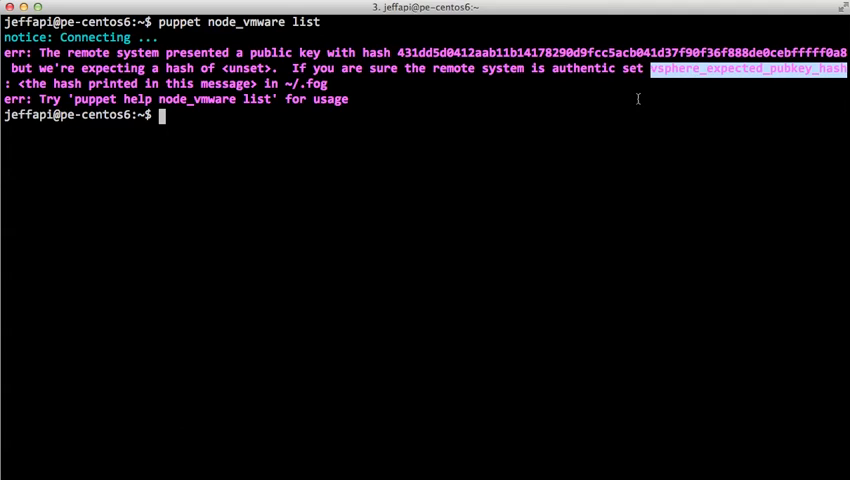
# - Reopen ~/.fog in vim for editing
pyautogui.write('vim')
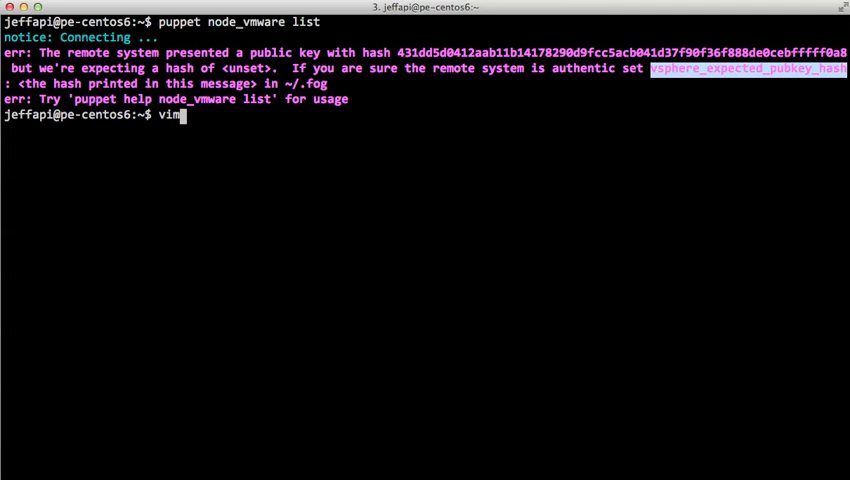
pyautogui.write('~/.fog')
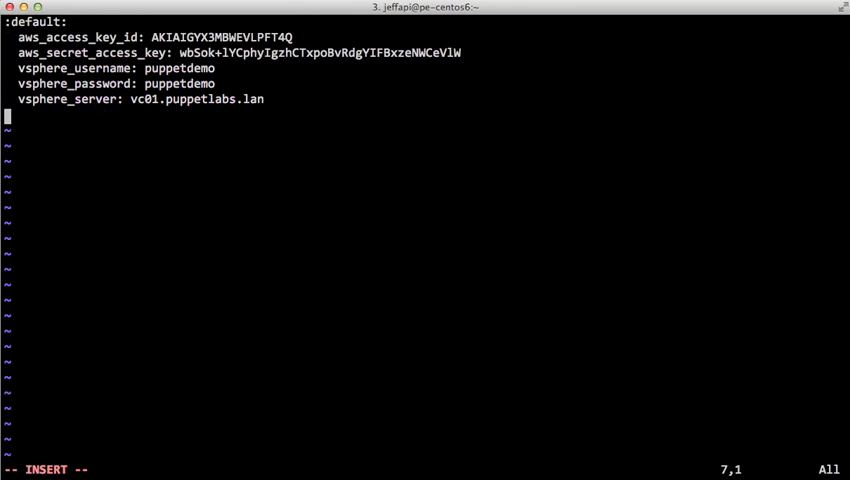
# - Add a vsphere_expected_pubkey_hash entry with the server's reported hash and save with :wq
pyautogui.write('vsphere_expected_pubkey_hash:')
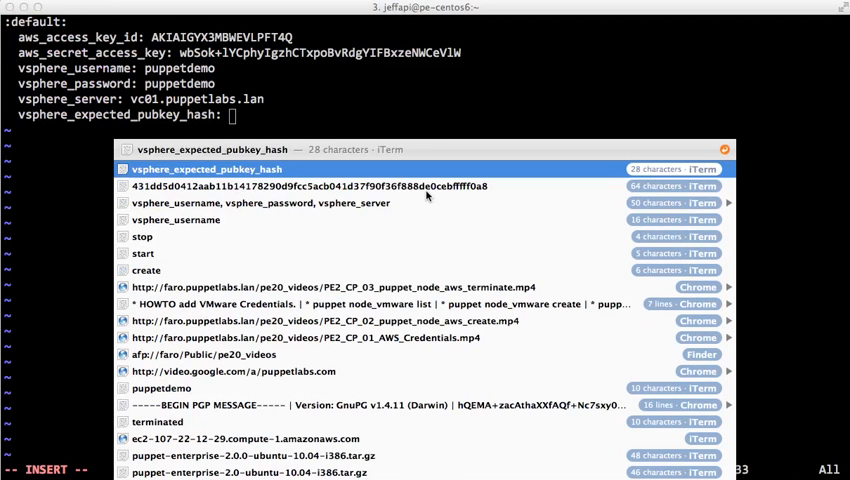
pyautogui.click(300, 186)
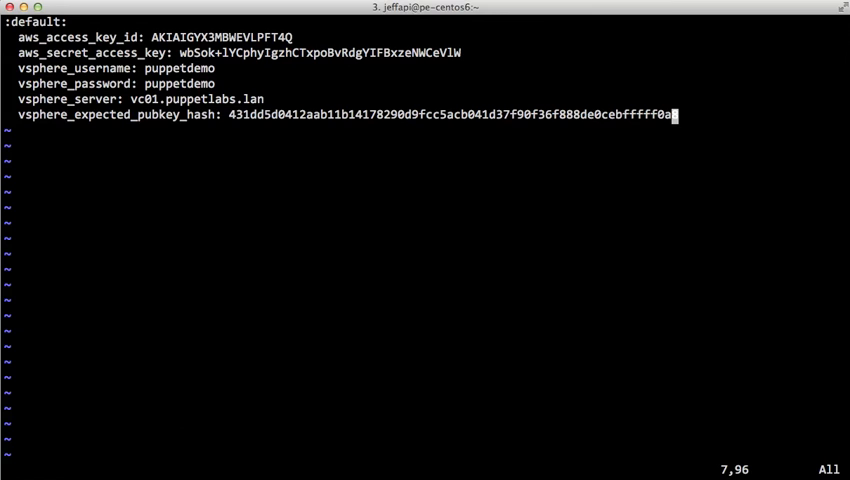
pyautogui.write(':wq')
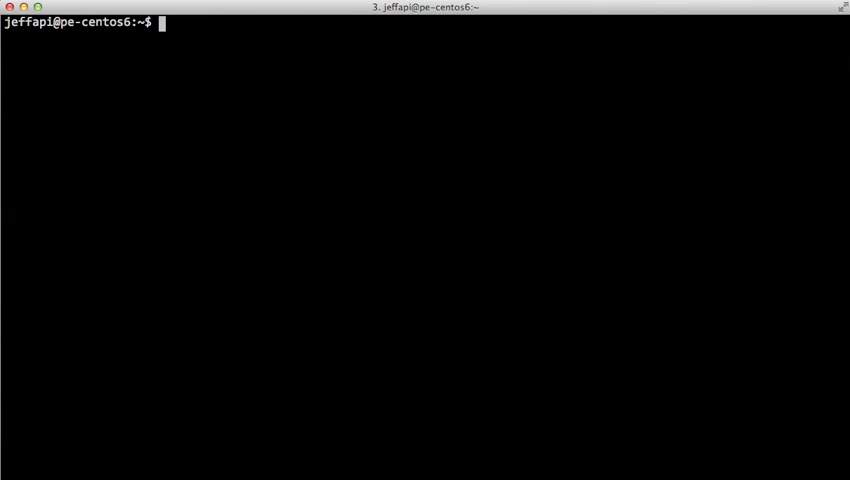
# - Run 'puppet node_vmware list' successfully and scroll through the returned VMs and templates
pyautogui.write('puppet')
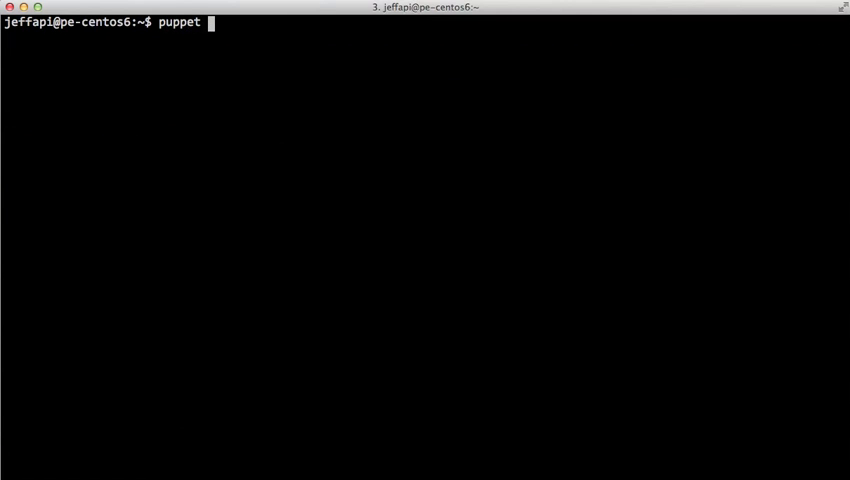
pyautogui.write('nod')
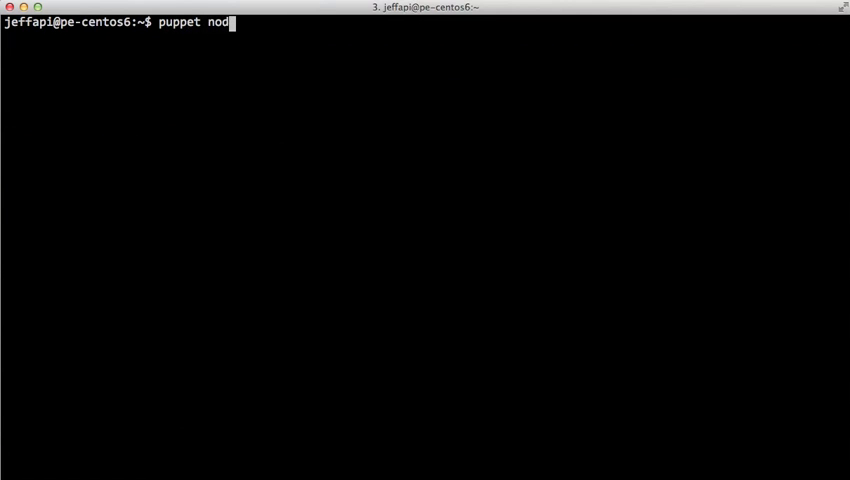
pyautogui.write('e_vmware list')
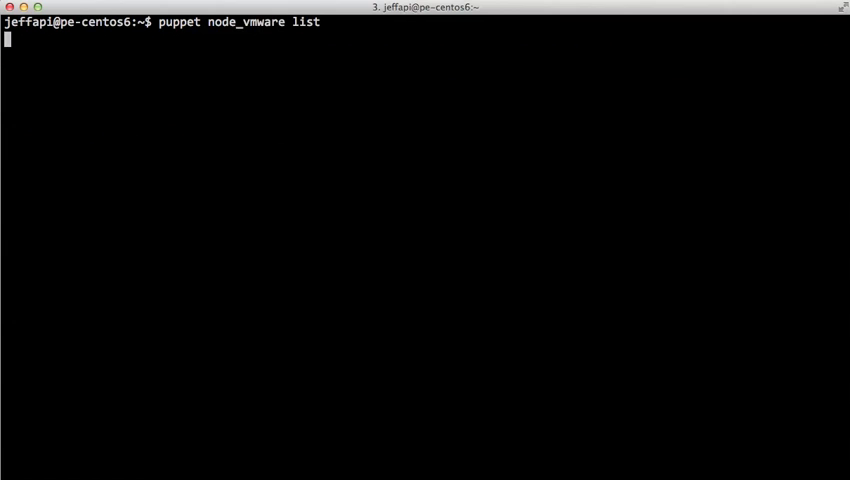
pyautogui.press('Return')
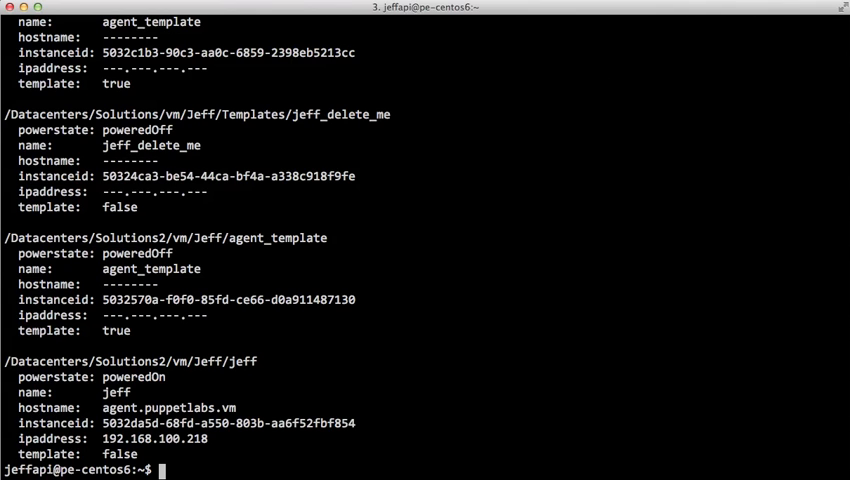
pyautogui.scroll(3)
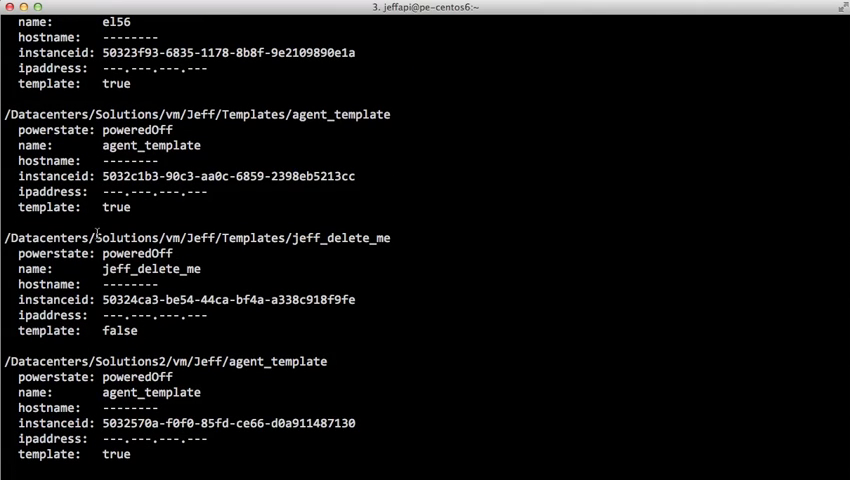
# - Run 'puppet node_vmware list --folder /Datacenters/Solutions/vm/Jeff/Templates'
pyautogui.doubleClick(126, 238)
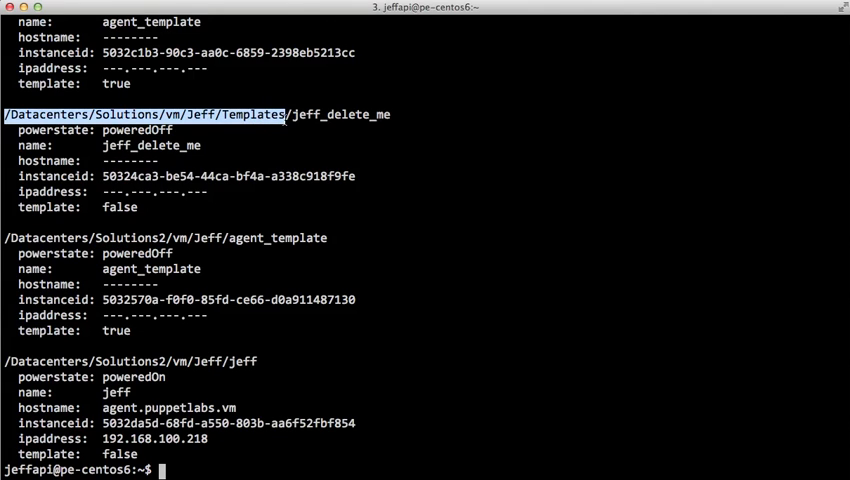
pyautogui.moveTo(180, 172)
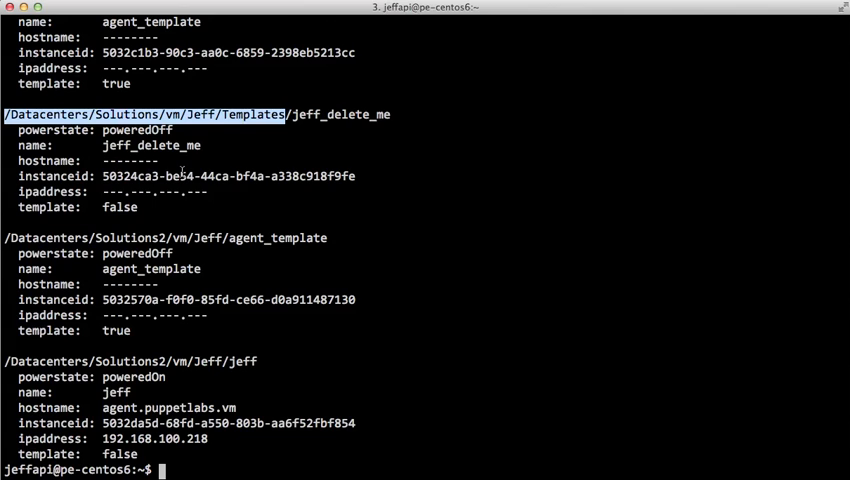
pyautogui.write('puppet node_vmware list --')
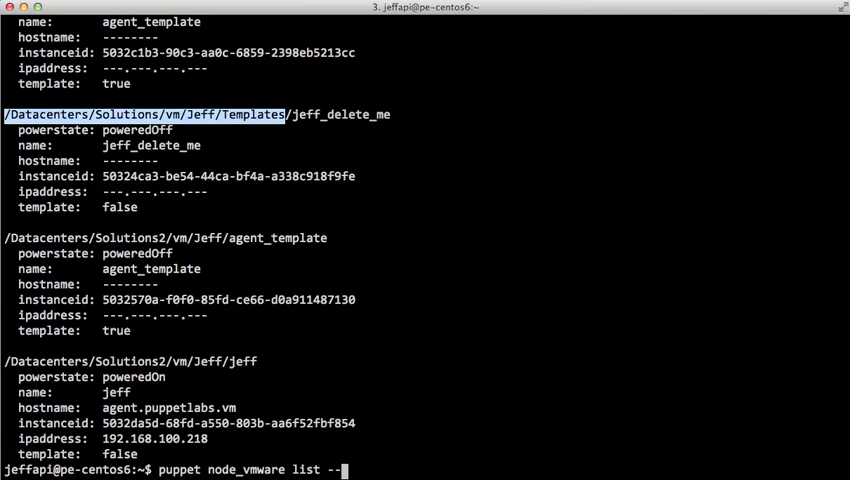
pyautogui.write('folder')
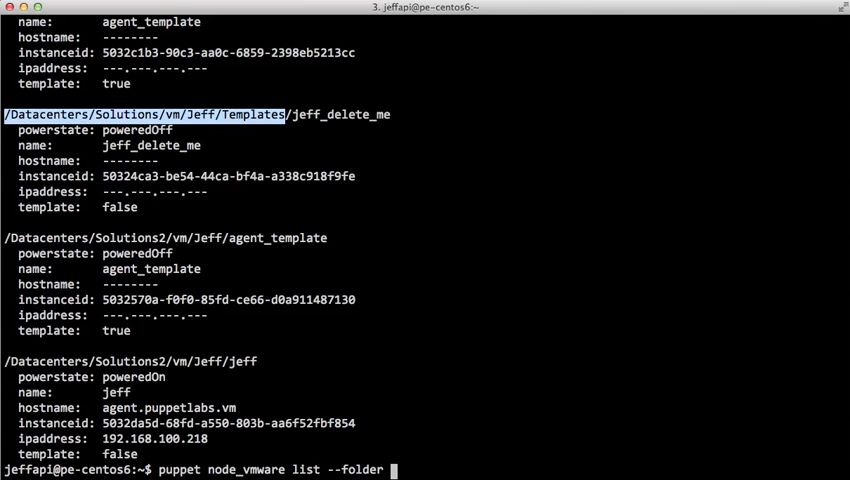
pyautogui.write('/Datacenters/Solutions/vm/Jeff/Templates')
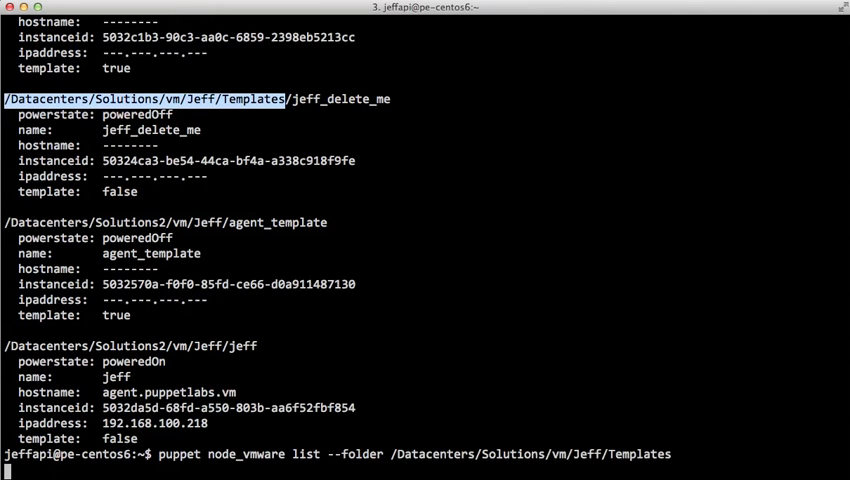
pyautogui.press('enter')
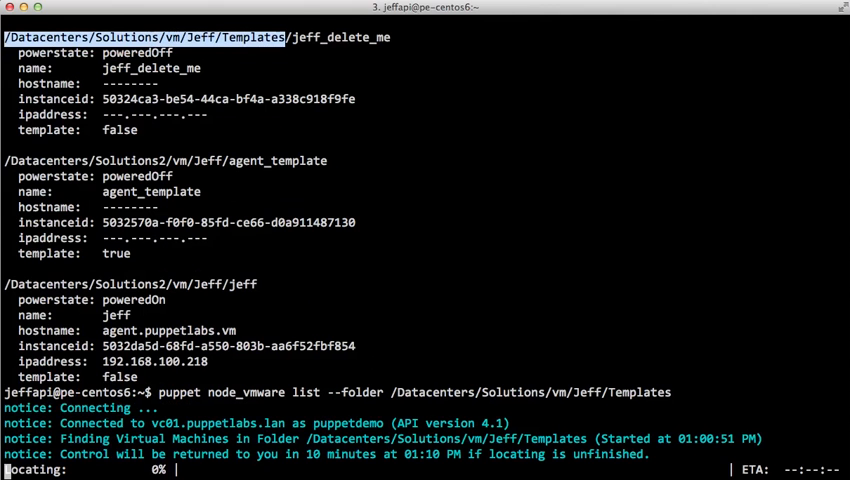